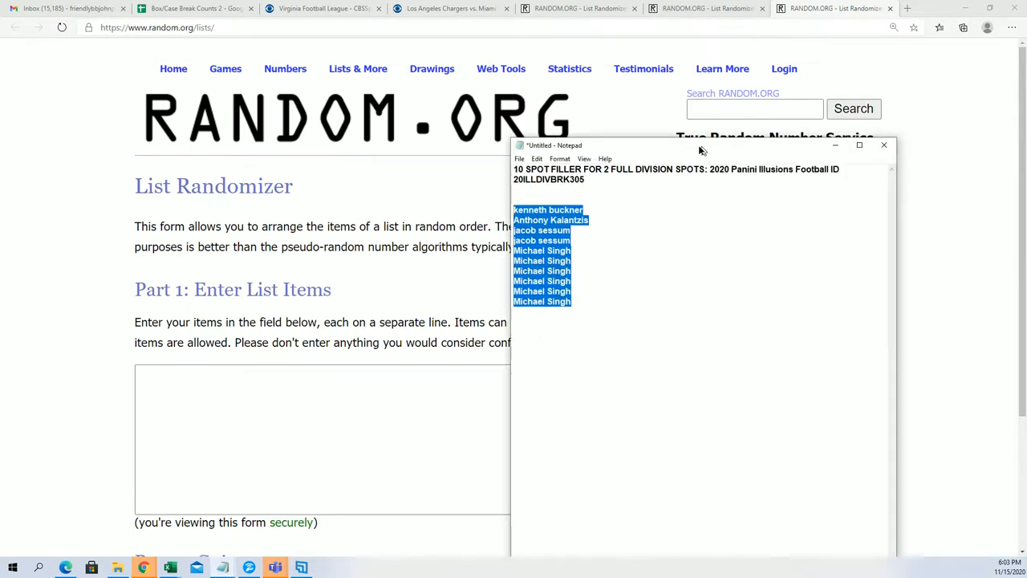
Move the Notepad window aside and copy the ten player names from the filler list.
{"action": "left_click_drag", "start_coordinate": [699, 144], "coordinate": [650, 109]}
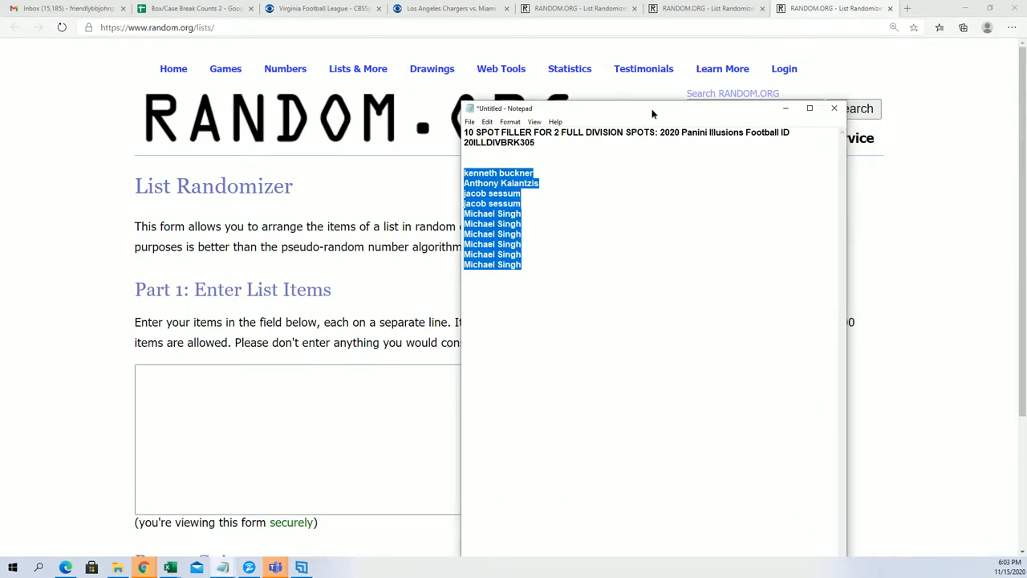
{"action": "left_click_drag", "start_coordinate": [652, 109], "coordinate": [649, 89]}
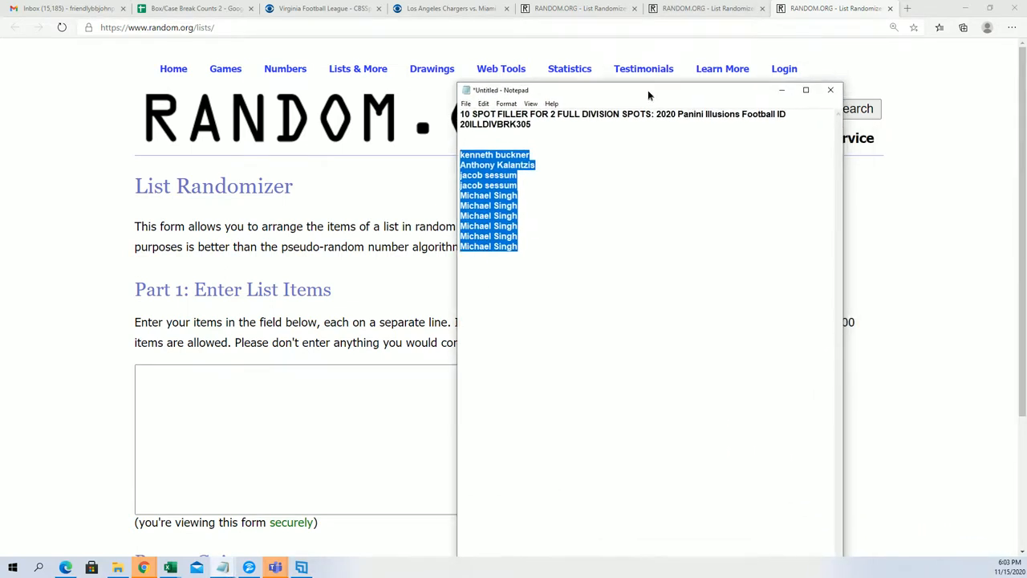
{"action": "left_click", "coordinate": [526, 238]}
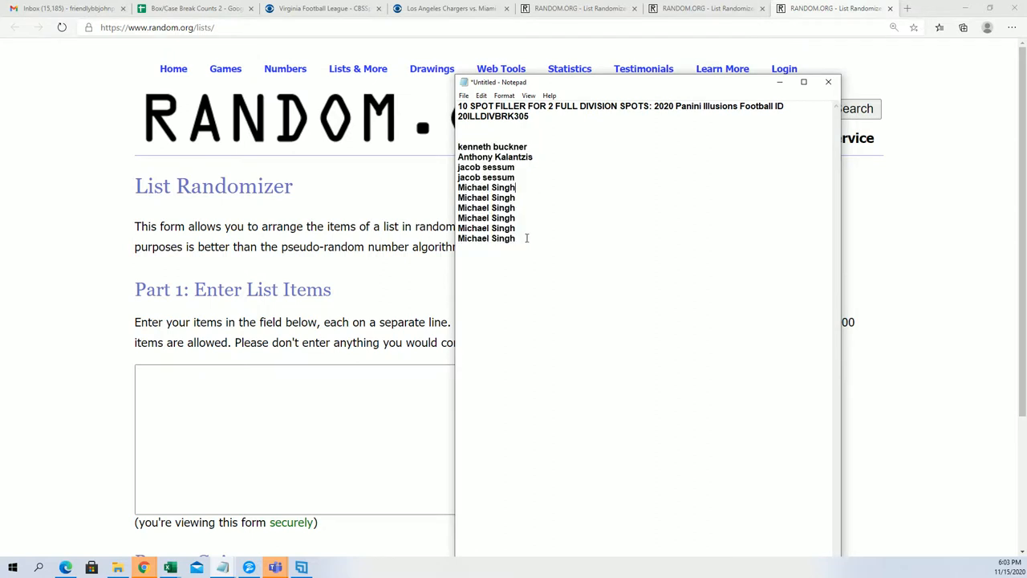
{"action": "right_click", "coordinate": [527, 165]}
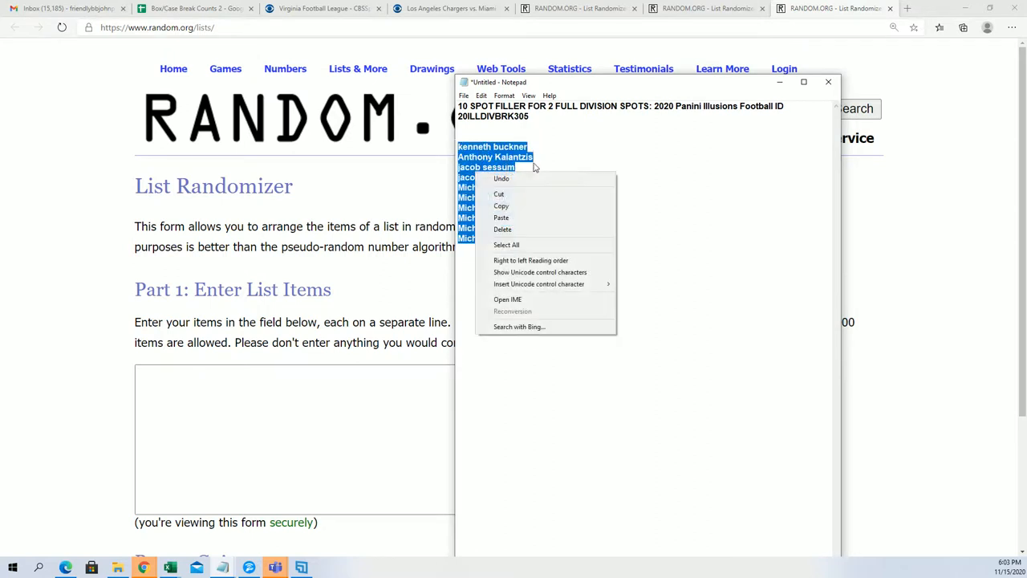
{"action": "left_click", "coordinate": [588, 116]}
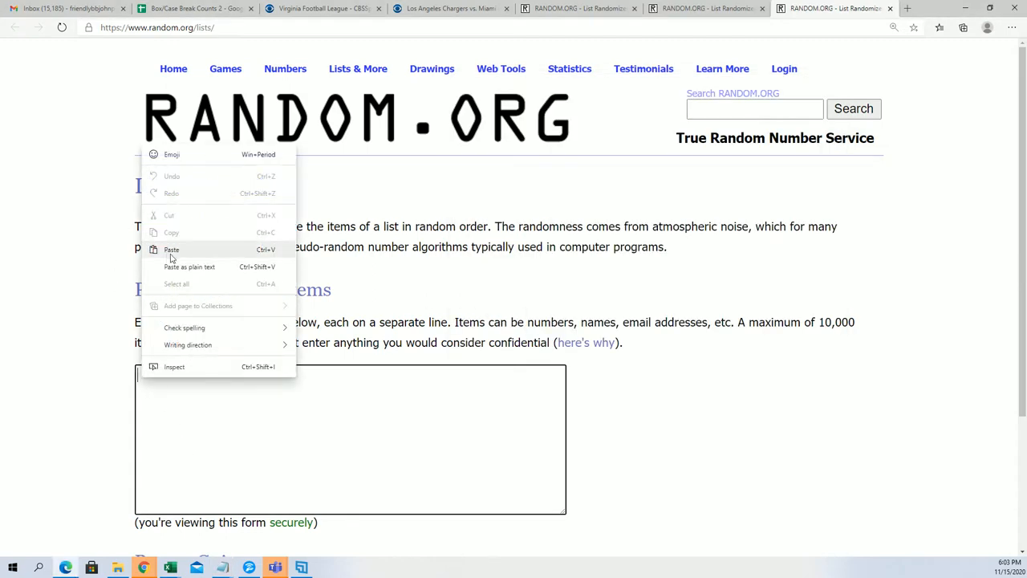
Paste the ten names into the list box and shuffle them four times.
{"action": "left_click", "coordinate": [171, 250]}
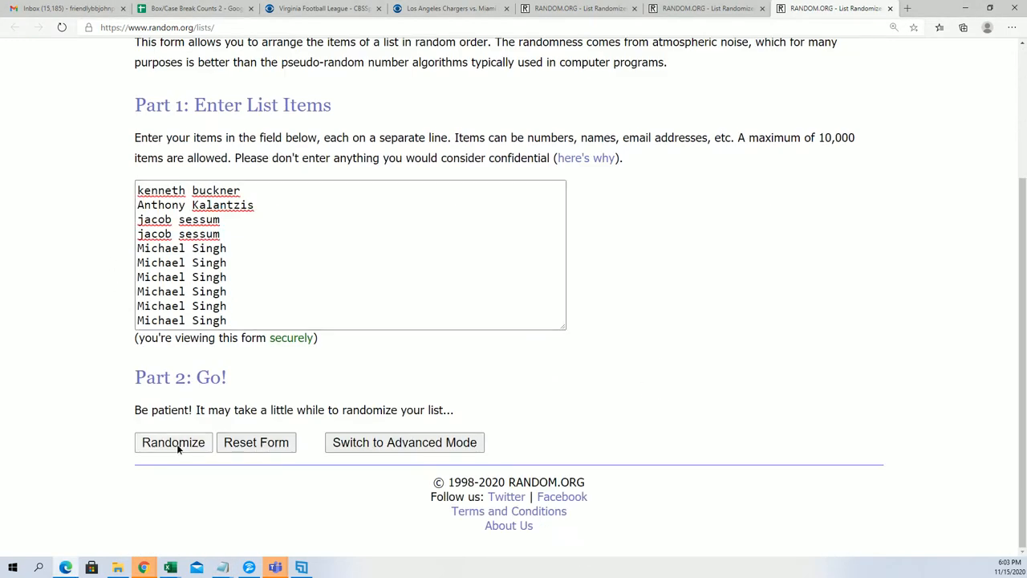
{"action": "left_click", "coordinate": [173, 443]}
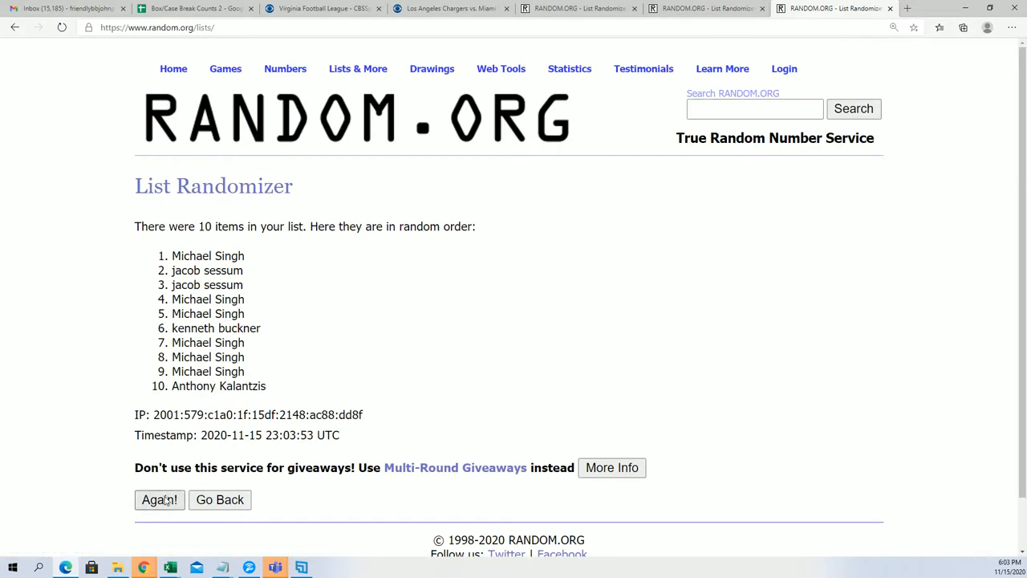
{"action": "left_click", "coordinate": [159, 500]}
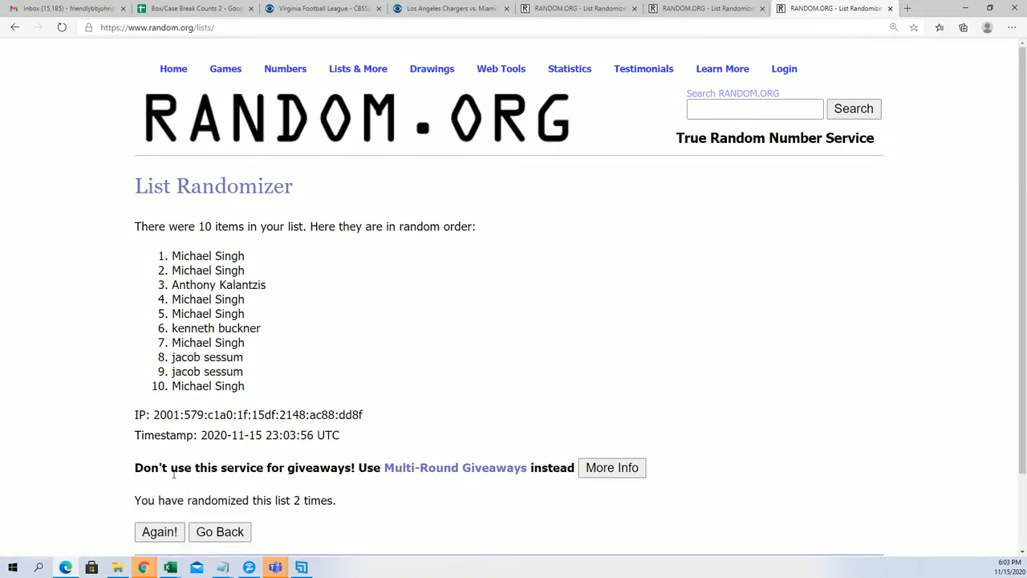
{"action": "left_click", "coordinate": [159, 531]}
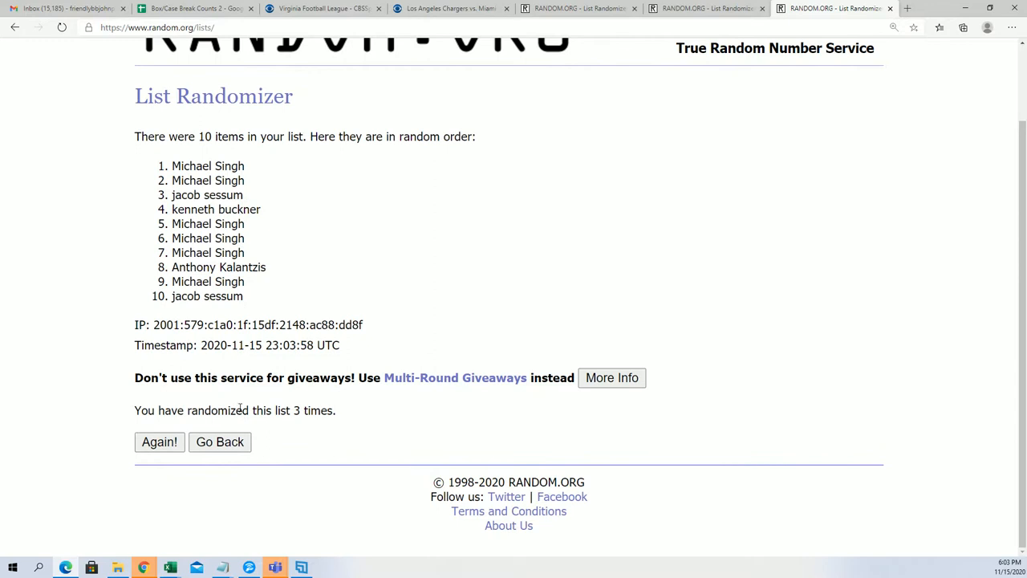
{"action": "left_click", "coordinate": [159, 443]}
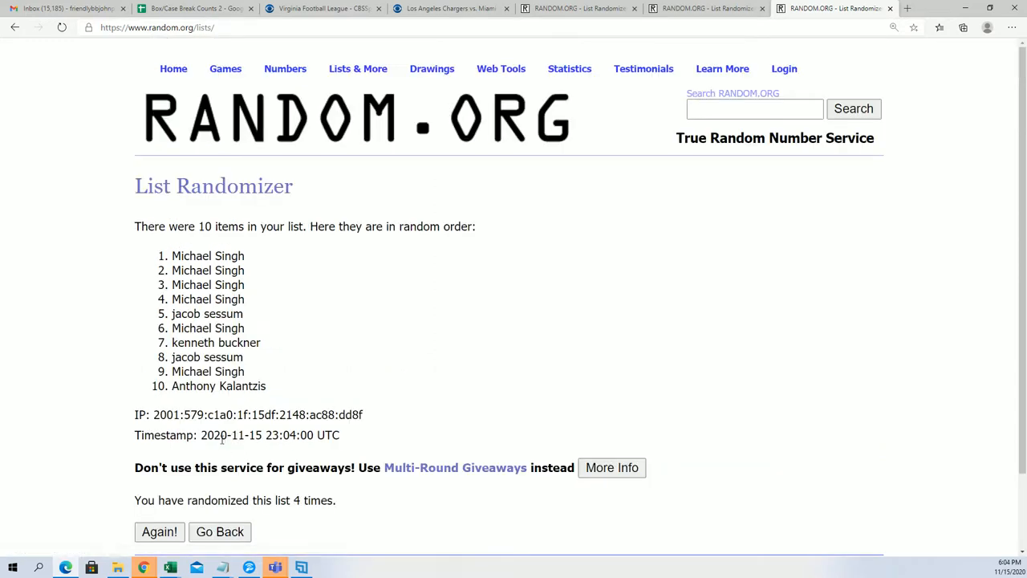
{"action": "mouse_move", "coordinate": [408, 545]}
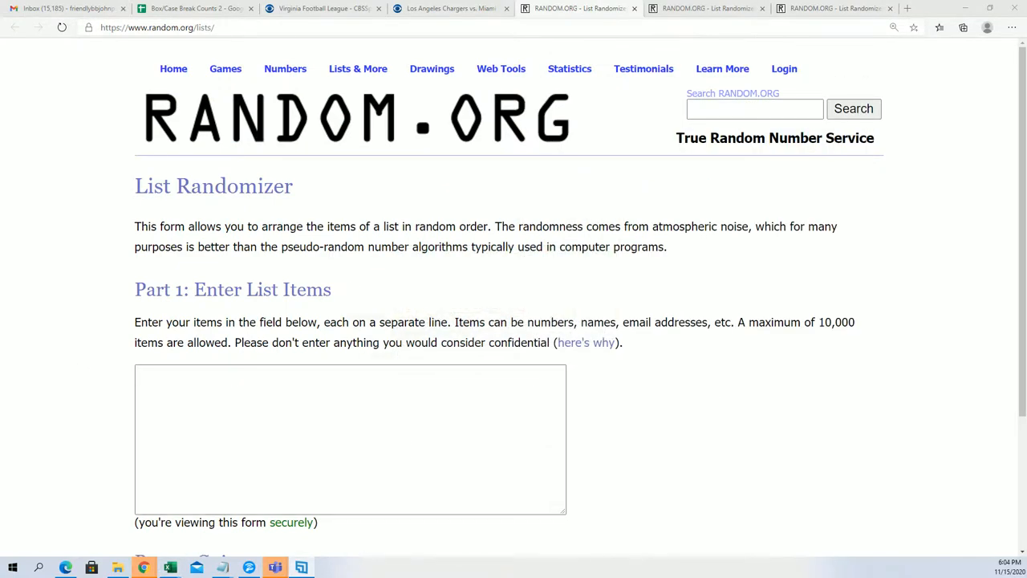
{"action": "left_click", "coordinate": [714, 8]}
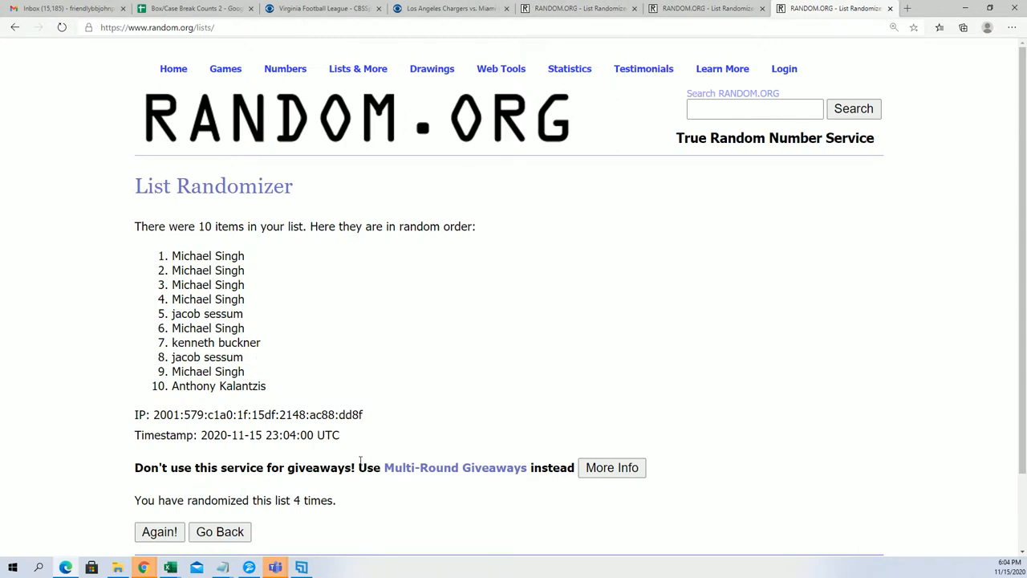
{"action": "mouse_move", "coordinate": [328, 488]}
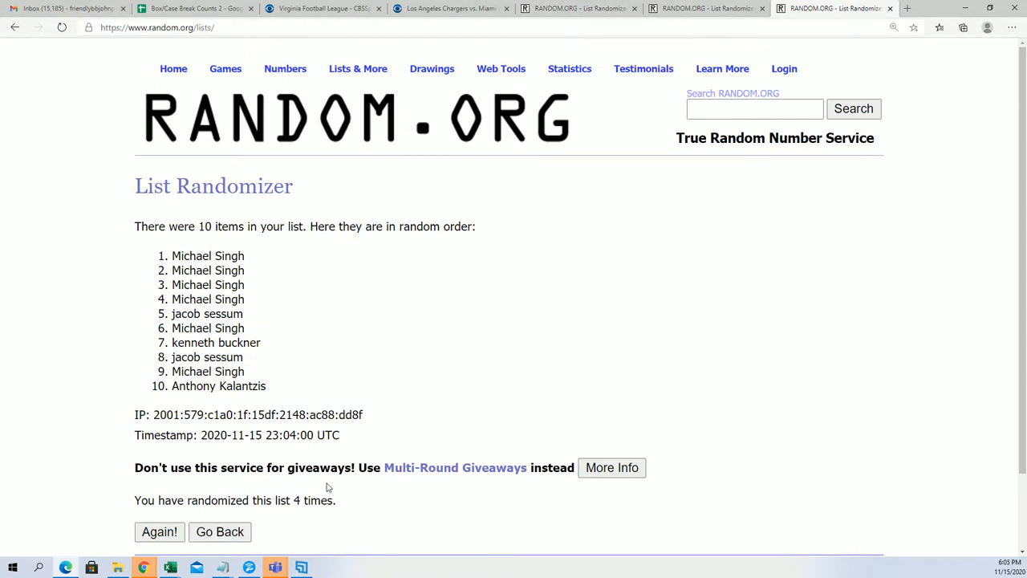
{"action": "scroll", "scroll_direction": "down", "scroll_amount": 3}
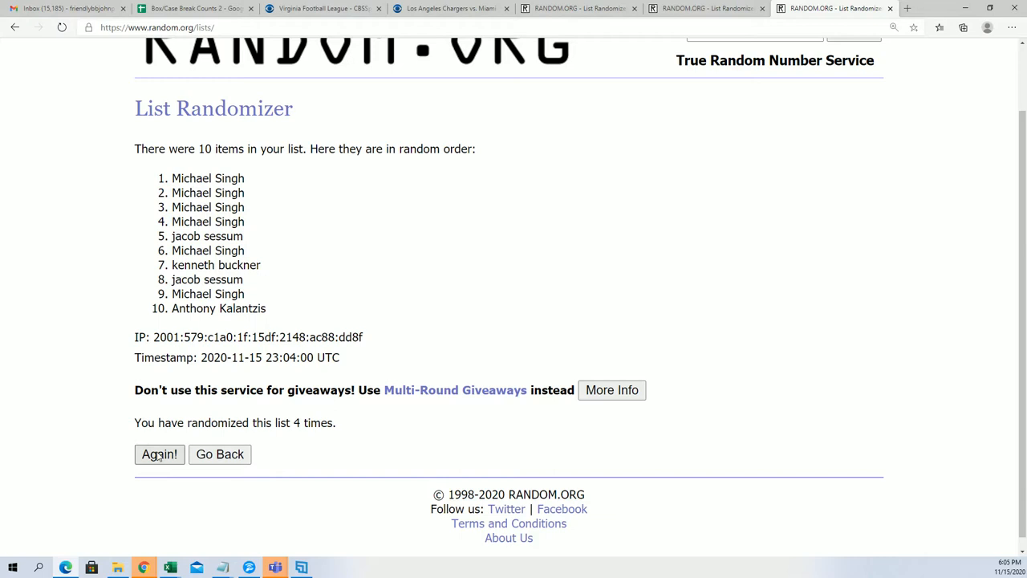
{"action": "left_click", "coordinate": [159, 454]}
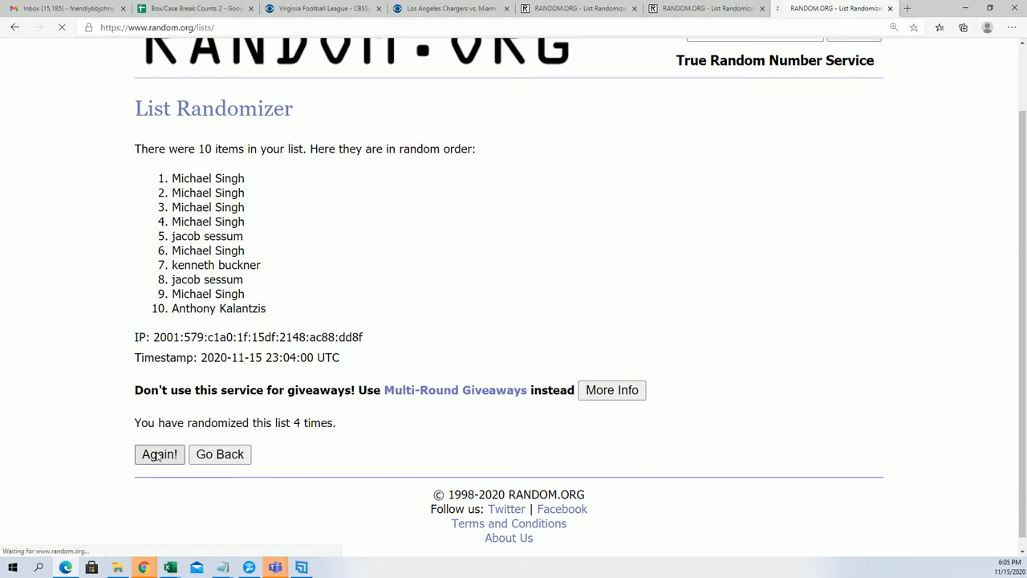
{"action": "left_click", "coordinate": [159, 454]}
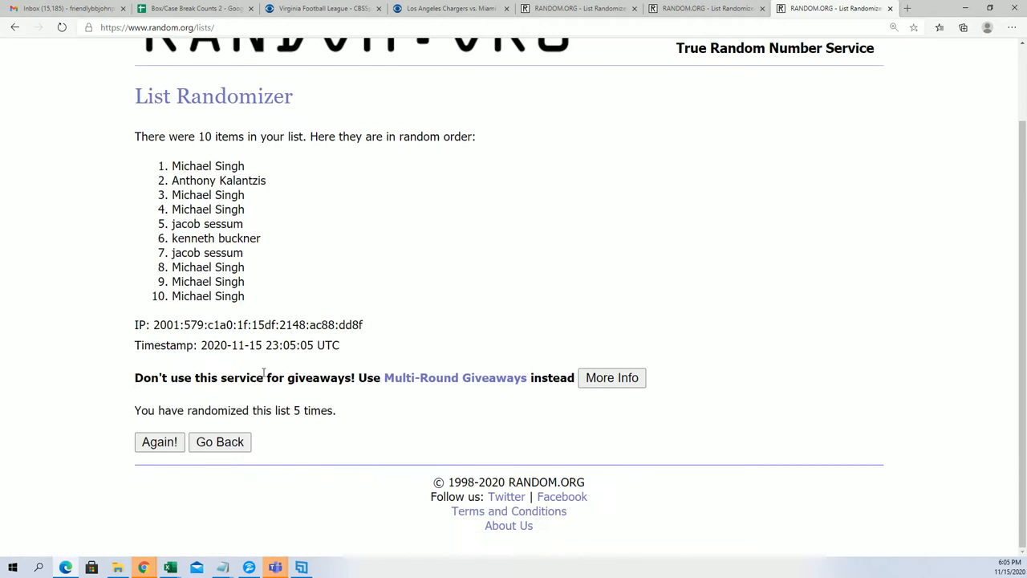
{"action": "left_click", "coordinate": [159, 443]}
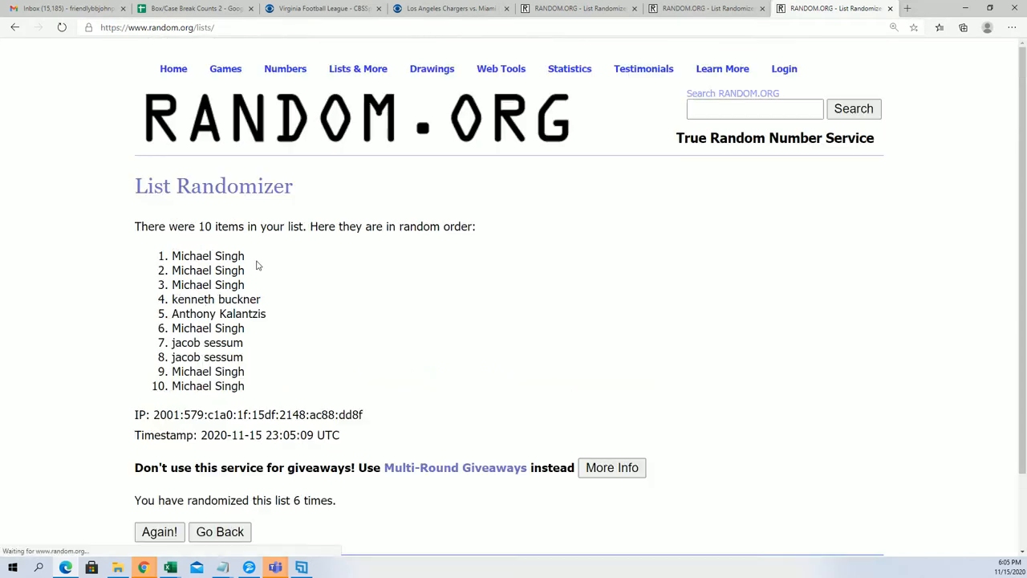
{"action": "scroll", "scroll_direction": "down", "scroll_amount": 3}
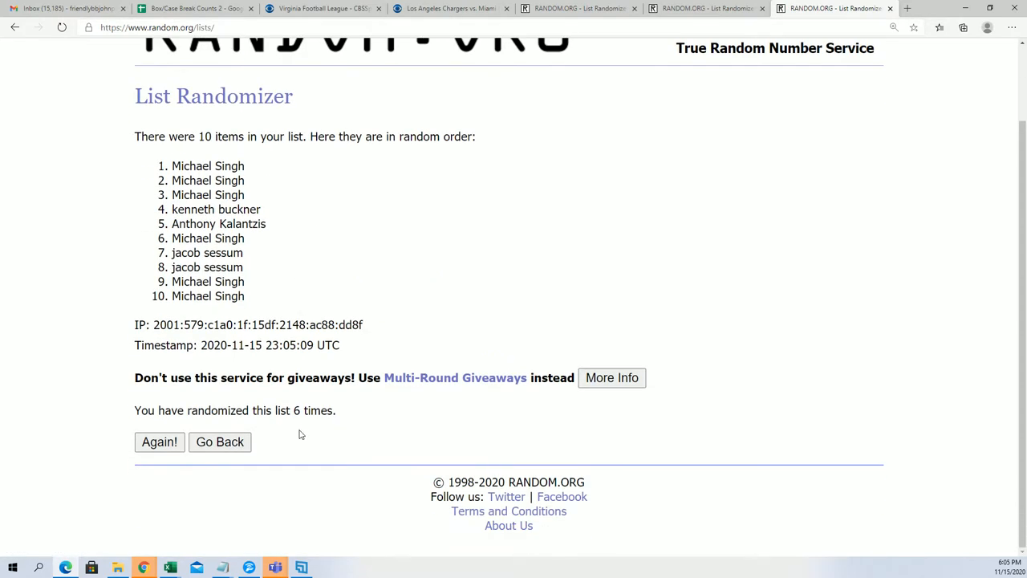
{"action": "left_click", "coordinate": [159, 443]}
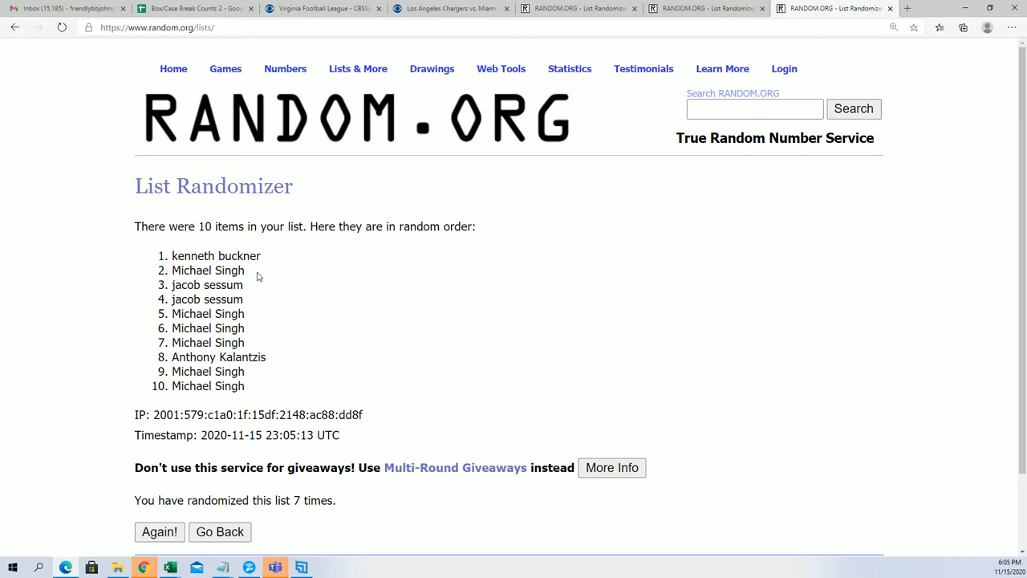
{"action": "right_click", "coordinate": [209, 270]}
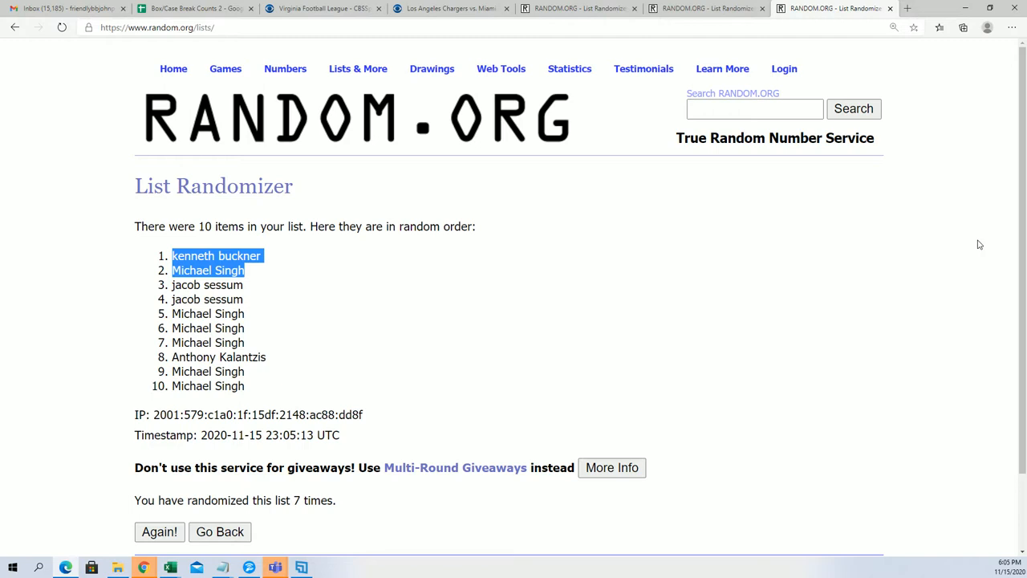
{"action": "mouse_move", "coordinate": [422, 291]}
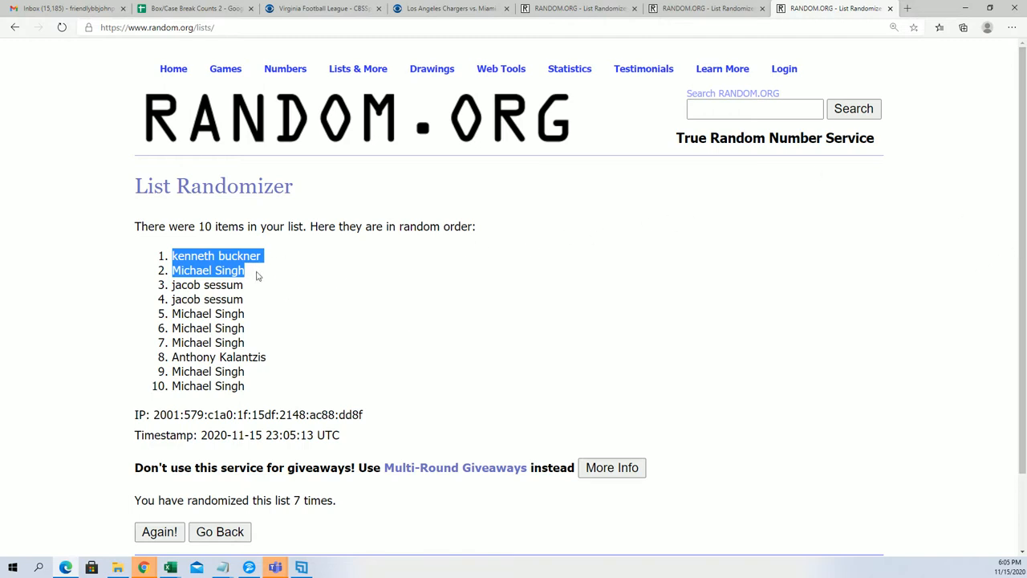
{"action": "mouse_move", "coordinate": [1003, 191]}
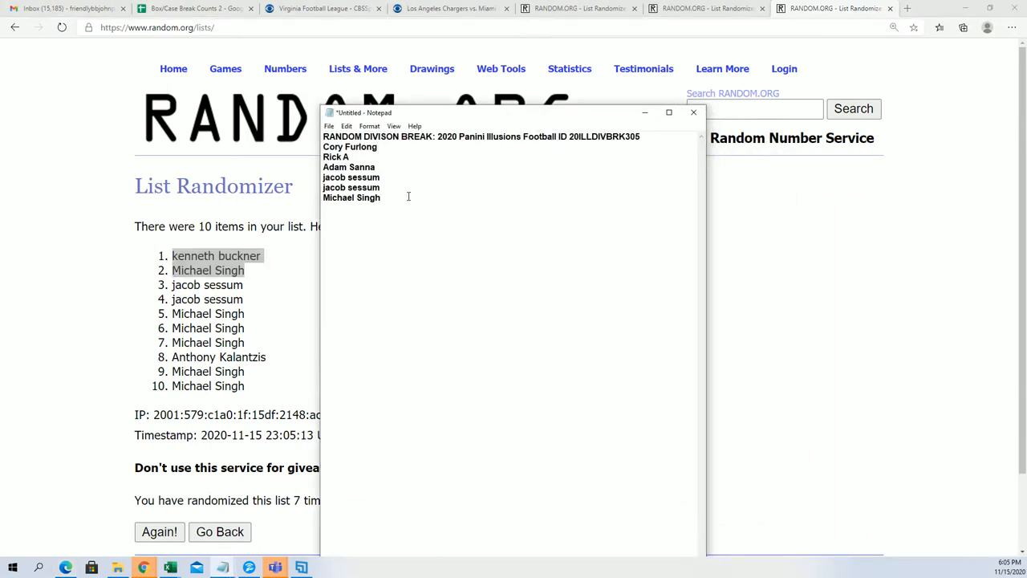
{"action": "type", "text": "kenneth buckner"}
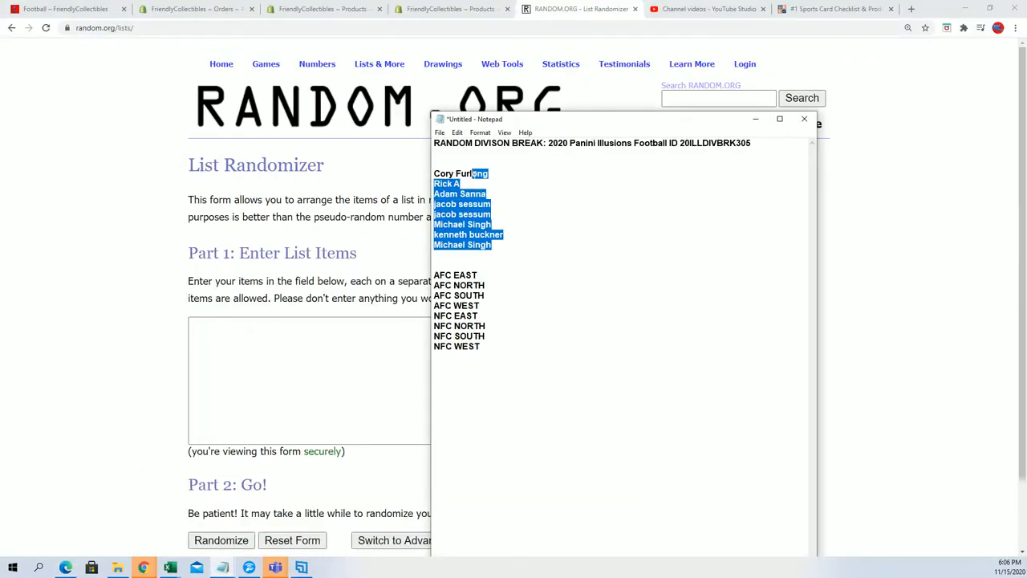
Paste the eight owner names into the list box and shuffle them seven times.
{"action": "right_click", "coordinate": [462, 217]}
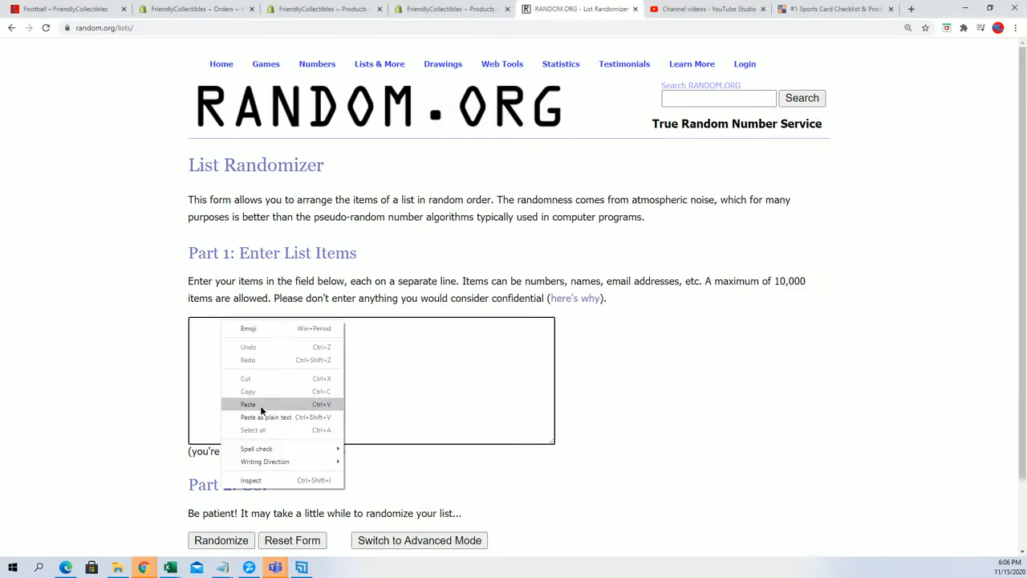
{"action": "left_click", "coordinate": [247, 405]}
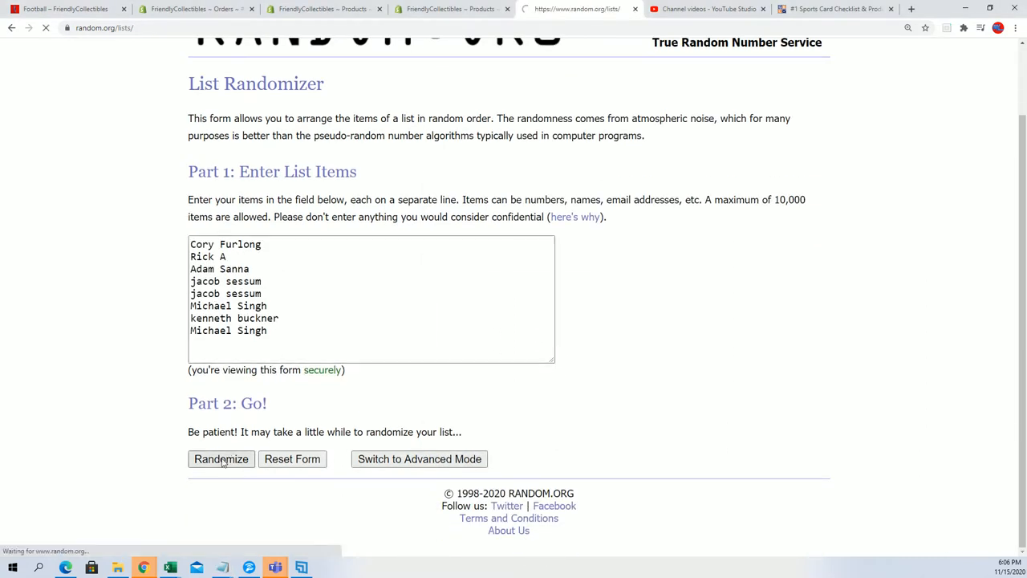
{"action": "left_click", "coordinate": [221, 459]}
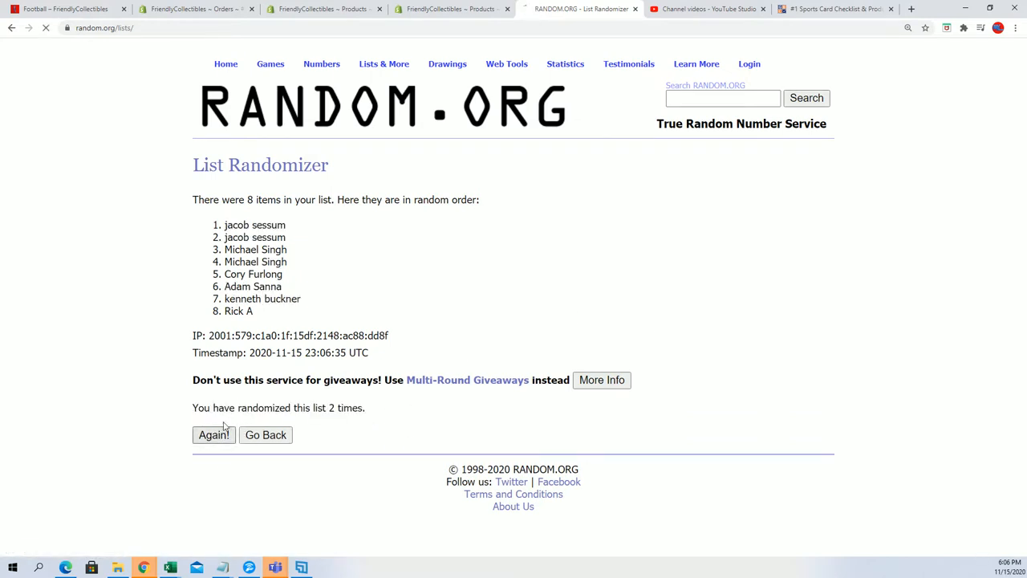
{"action": "left_click", "coordinate": [213, 435]}
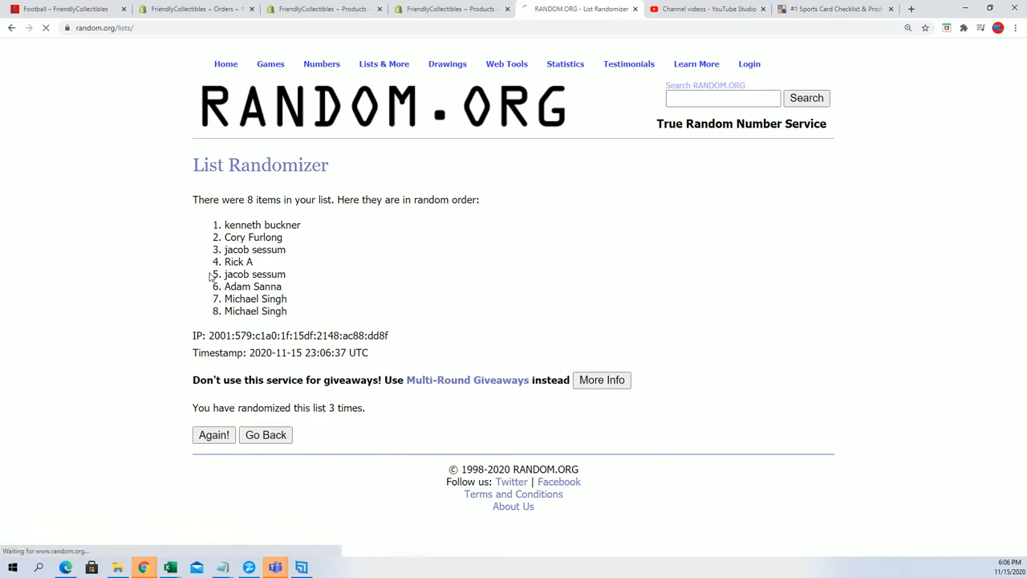
{"action": "left_click", "coordinate": [214, 435]}
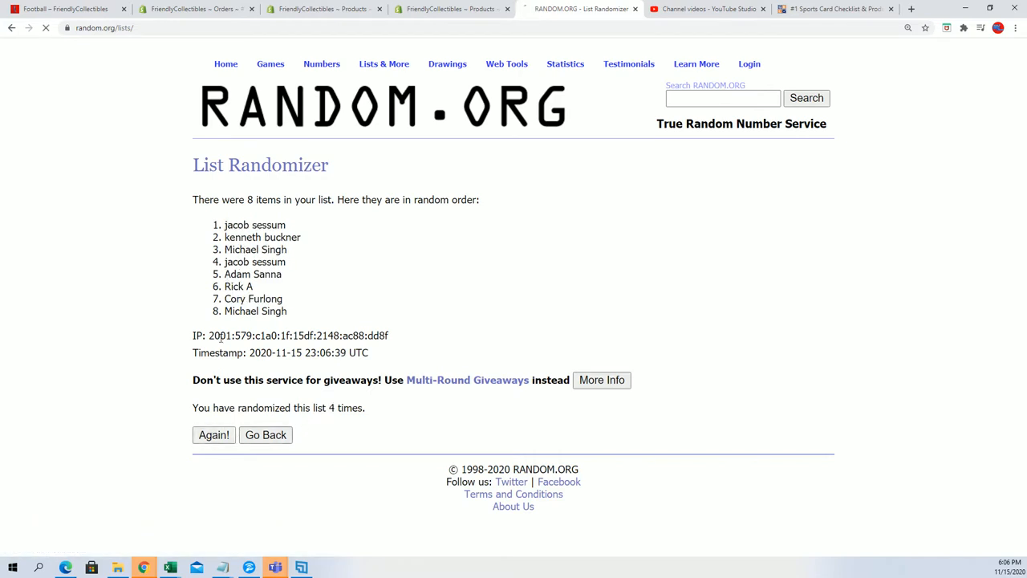
{"action": "left_click", "coordinate": [213, 435]}
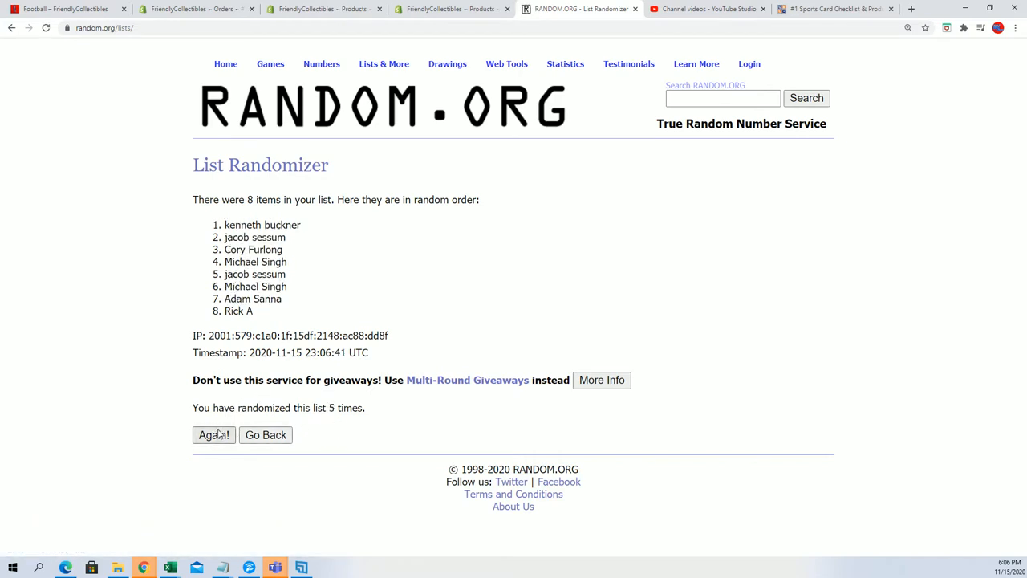
{"action": "left_click", "coordinate": [214, 435]}
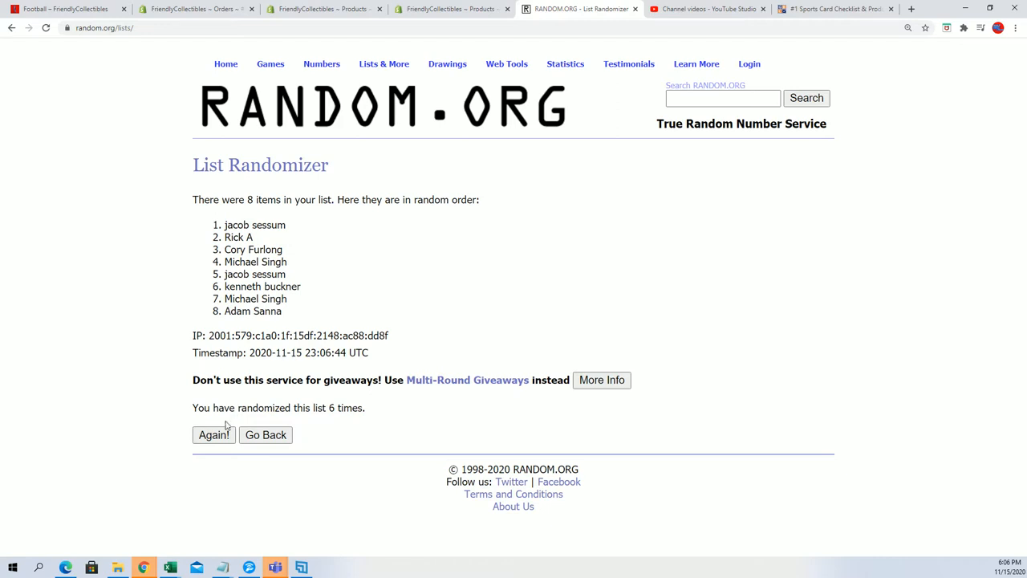
{"action": "left_click", "coordinate": [214, 435]}
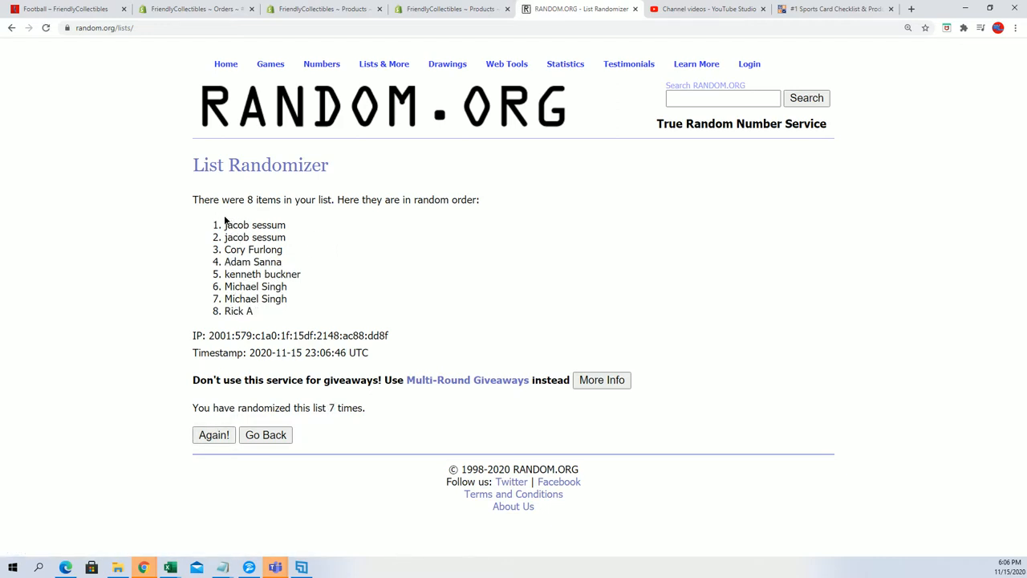
{"action": "mouse_move", "coordinate": [202, 236]}
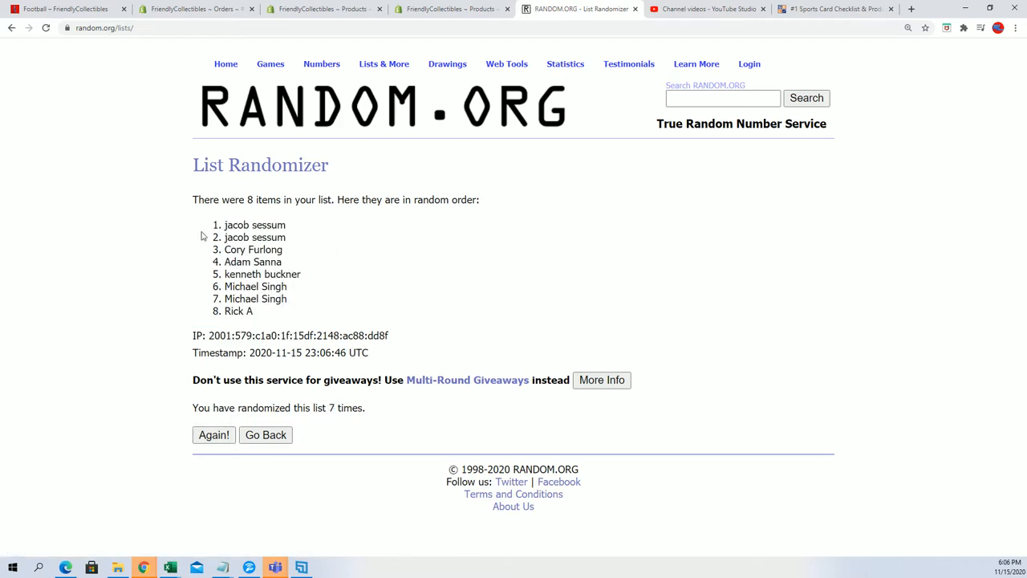
Copy the shuffled owner names and paste them as plain text under OWNER NAMES in column A, resizing the column.
{"action": "left_click_drag", "start_coordinate": [225, 225], "coordinate": [279, 302]}
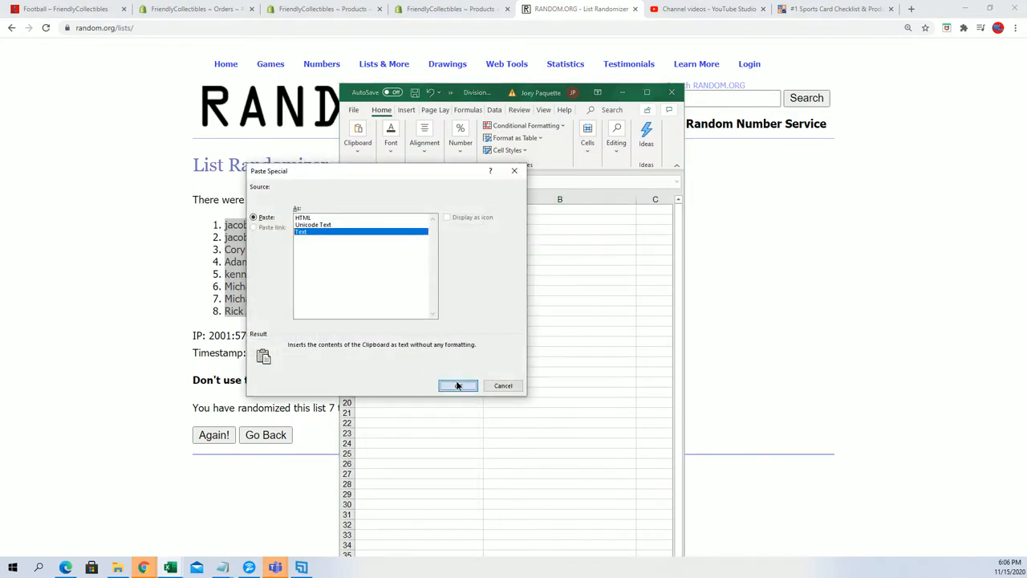
{"action": "left_click", "coordinate": [458, 385]}
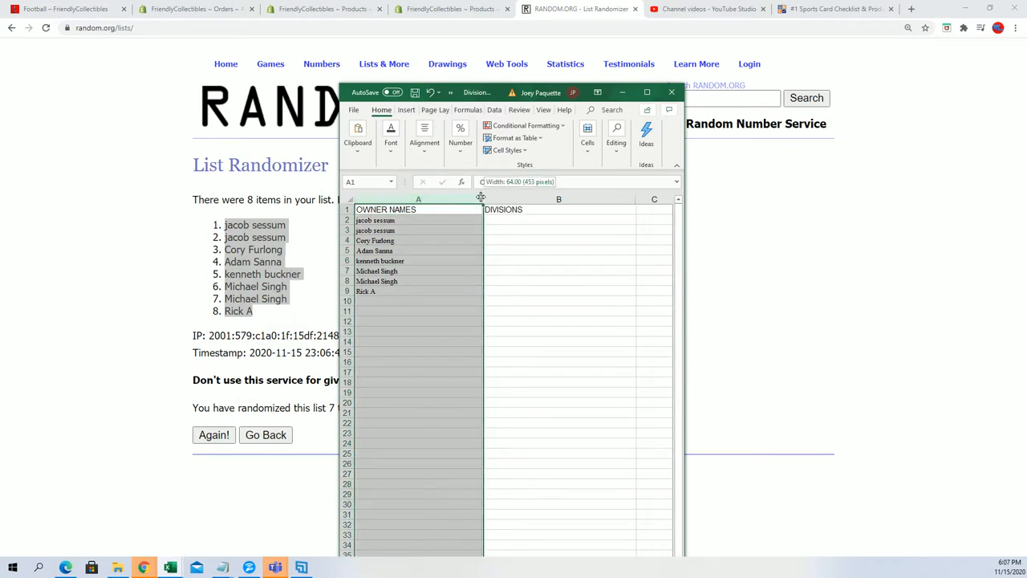
{"action": "left_click_drag", "start_coordinate": [482, 199], "coordinate": [414, 199]}
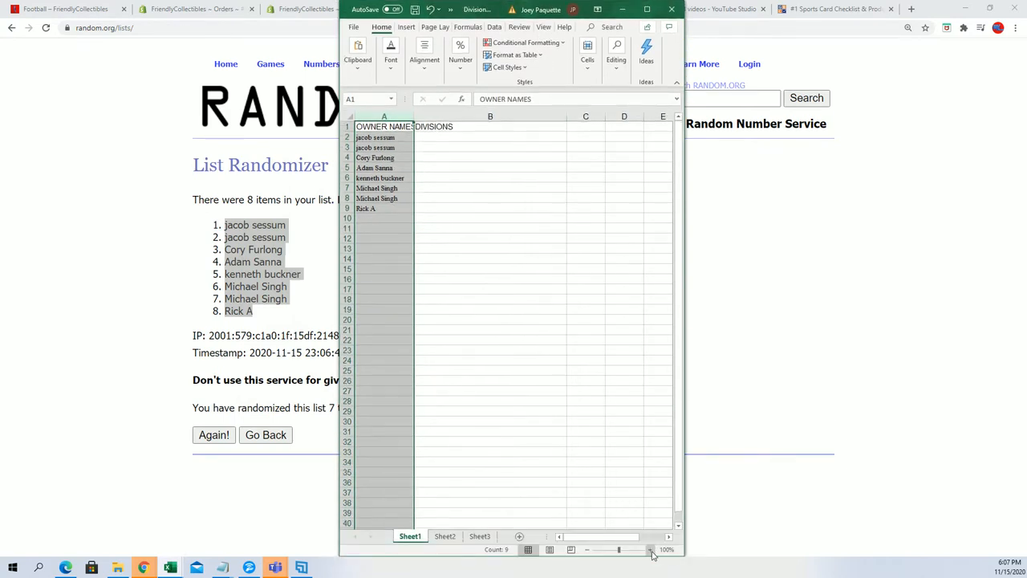
{"action": "left_click", "coordinate": [651, 556]}
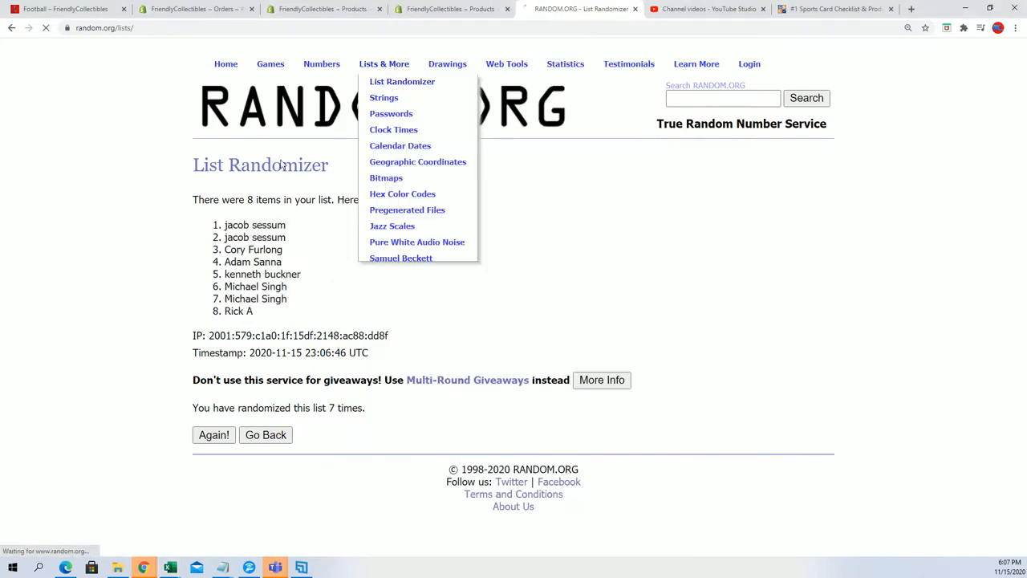
Start a fresh List Randomizer form and paste the eight AFC/NFC divisions into it.
{"action": "left_click", "coordinate": [401, 80]}
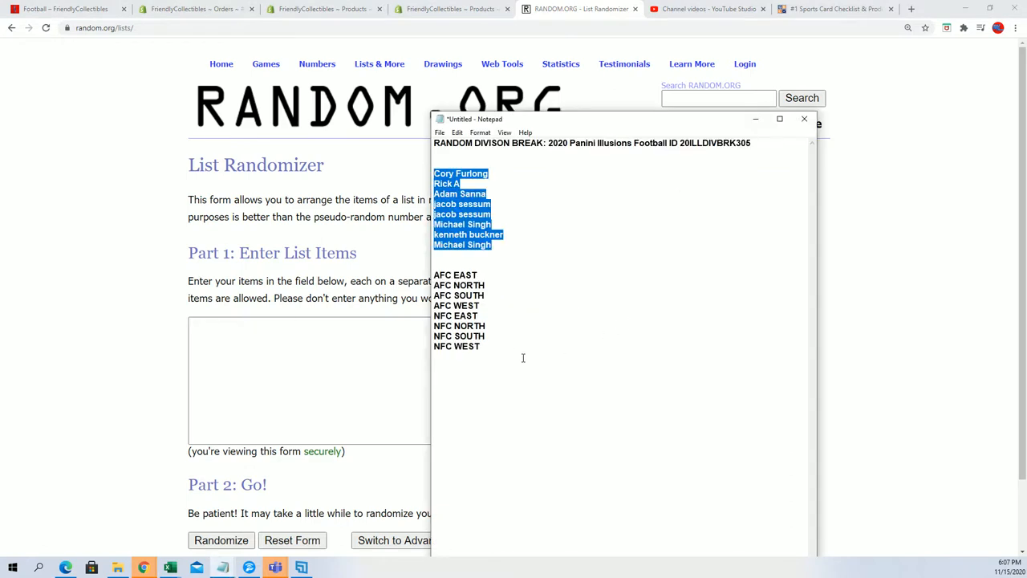
{"action": "right_click", "coordinate": [456, 286]}
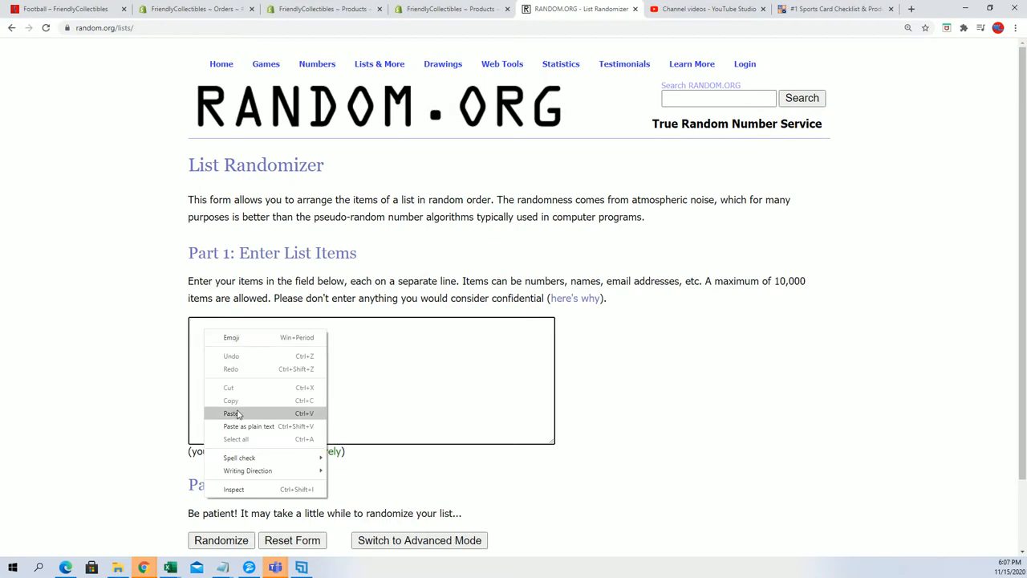
{"action": "left_click", "coordinate": [232, 414]}
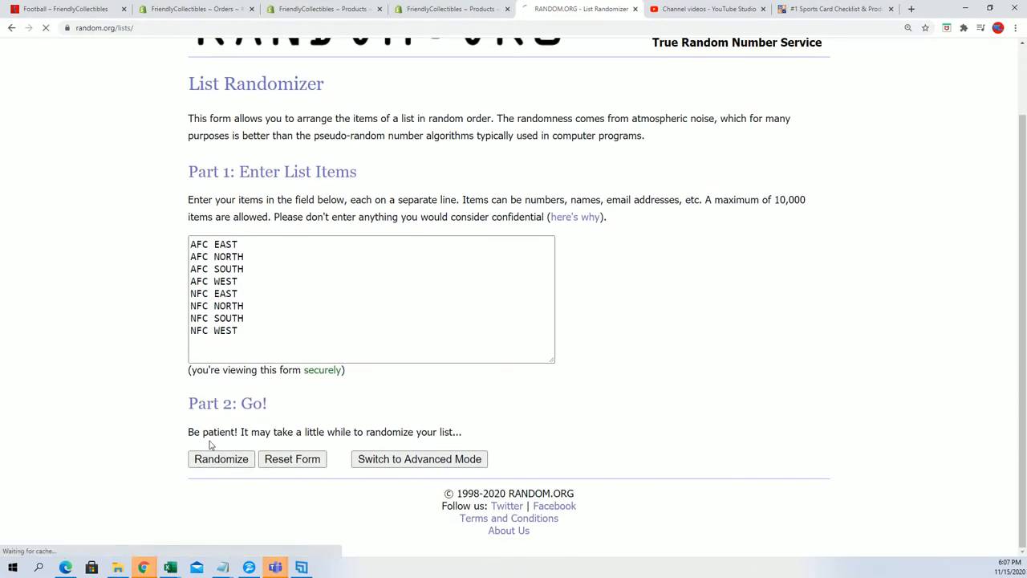
Randomize the eight divisions and reshuffle until they have been randomized seven times.
{"action": "left_click", "coordinate": [222, 459]}
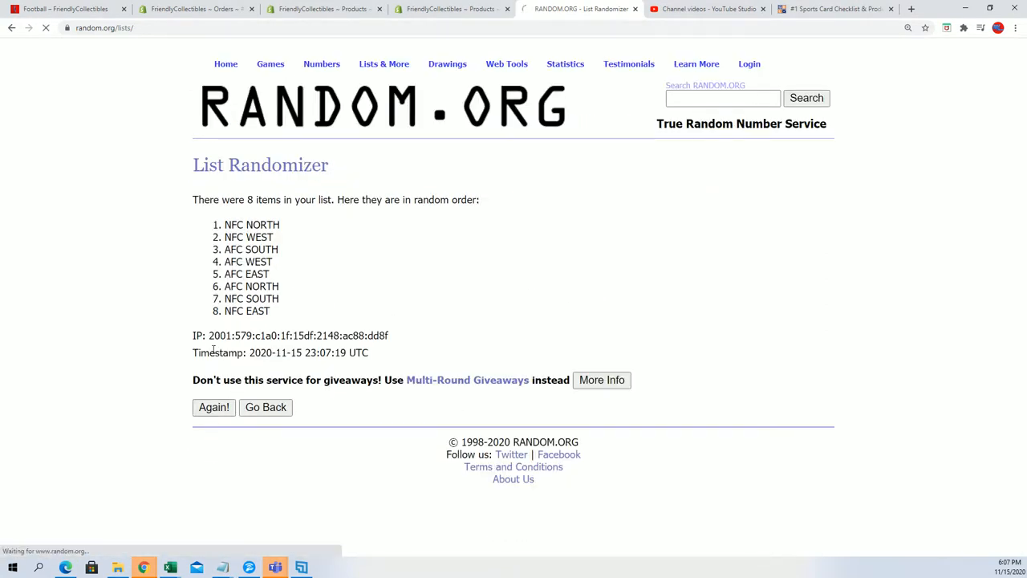
{"action": "left_click", "coordinate": [214, 408]}
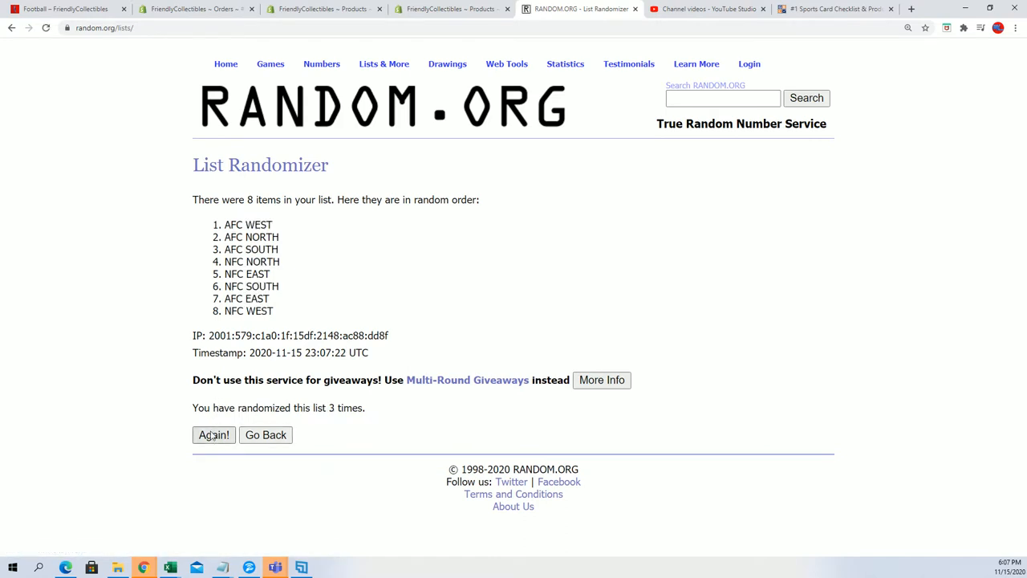
{"action": "left_click", "coordinate": [213, 434]}
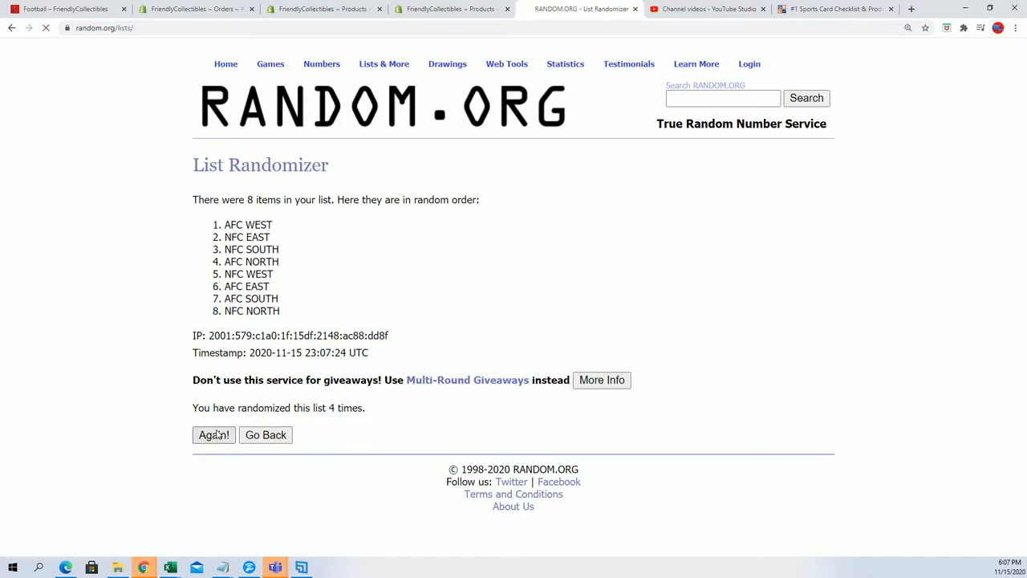
{"action": "left_click", "coordinate": [214, 435]}
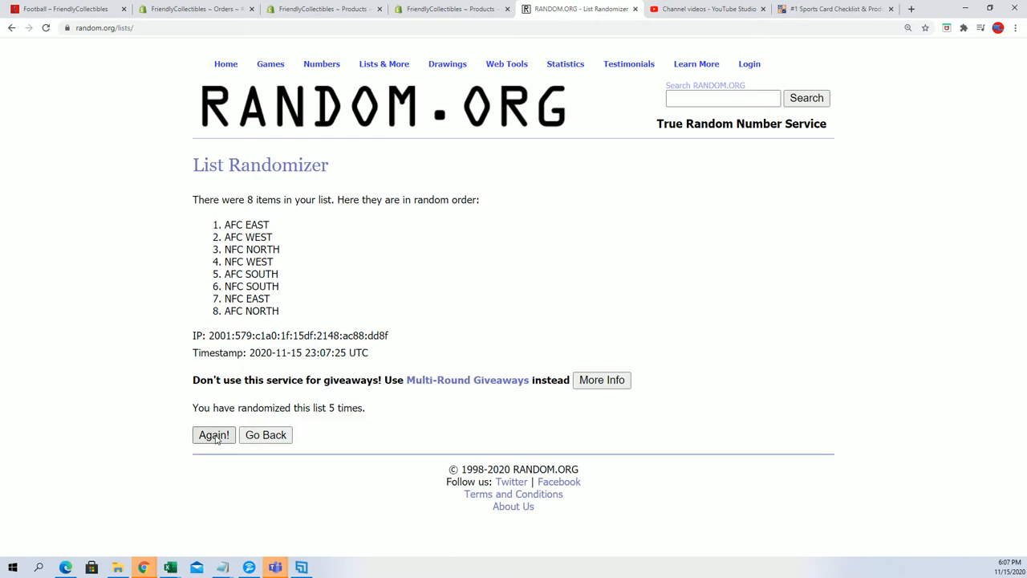
{"action": "left_click", "coordinate": [214, 435]}
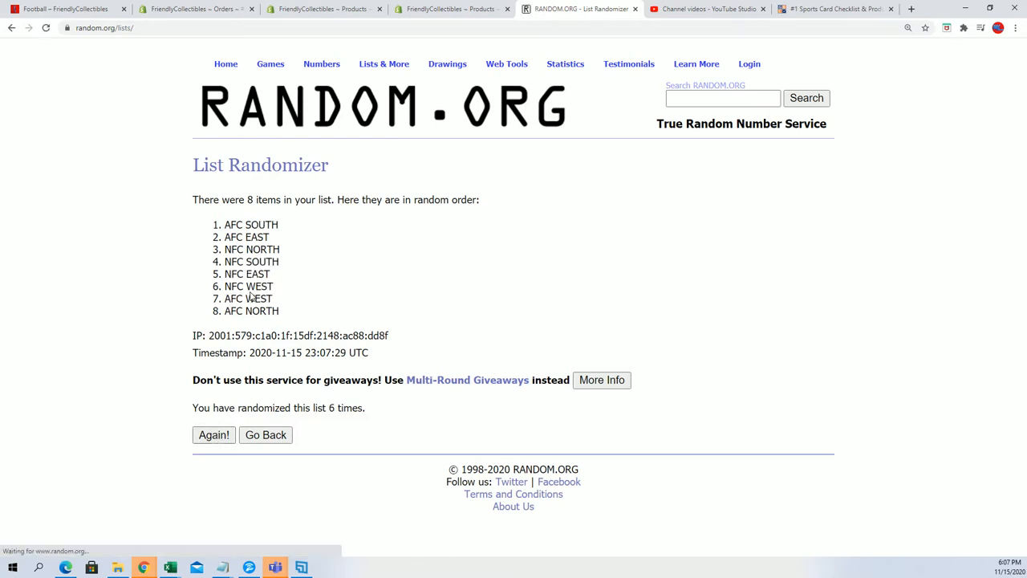
{"action": "left_click", "coordinate": [214, 435]}
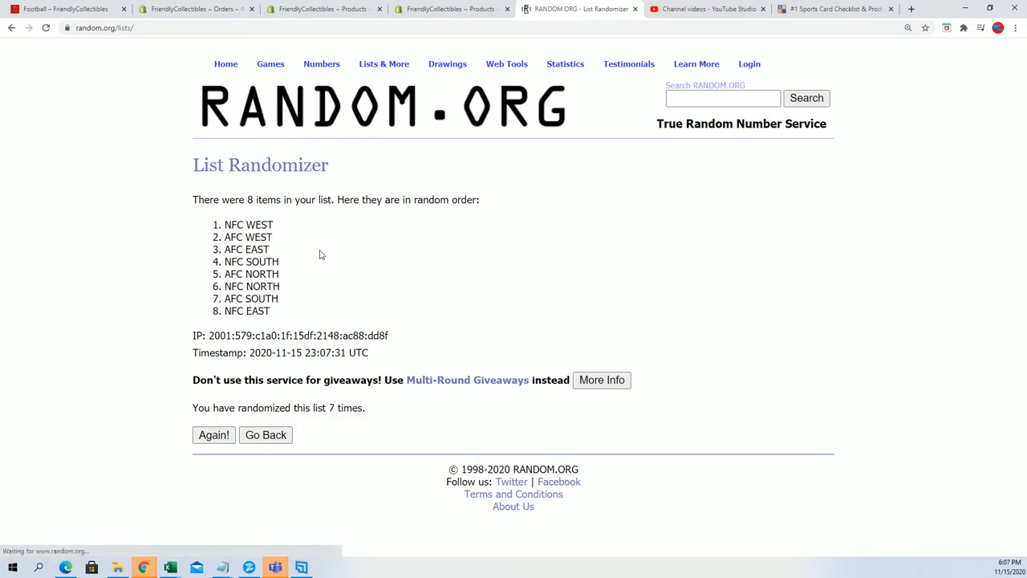
Copy the shuffled divisions and paste them as plain text into B2 under DIVISIONS.
{"action": "left_click_drag", "start_coordinate": [225, 224], "coordinate": [281, 335]}
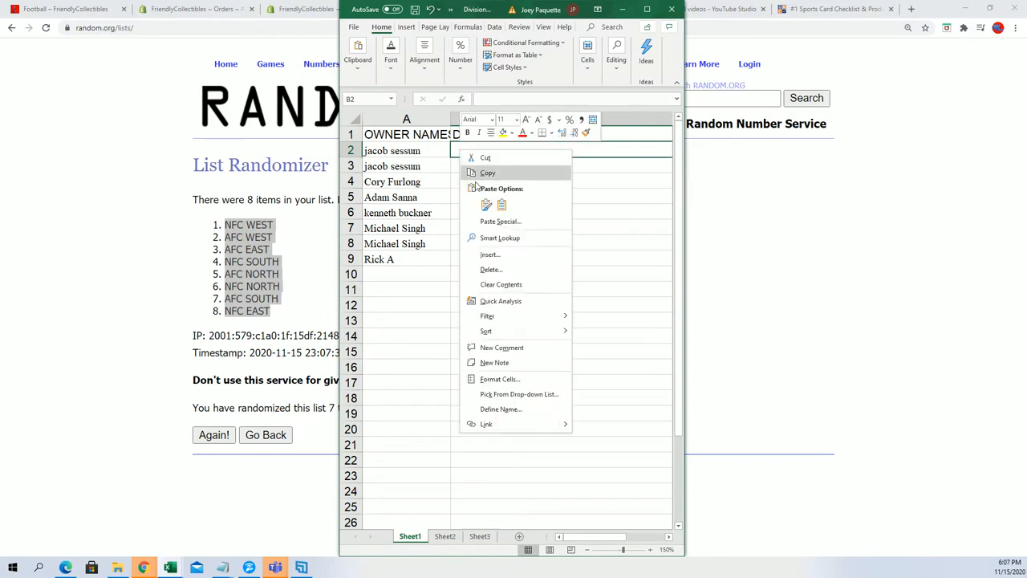
{"action": "left_click", "coordinate": [501, 221]}
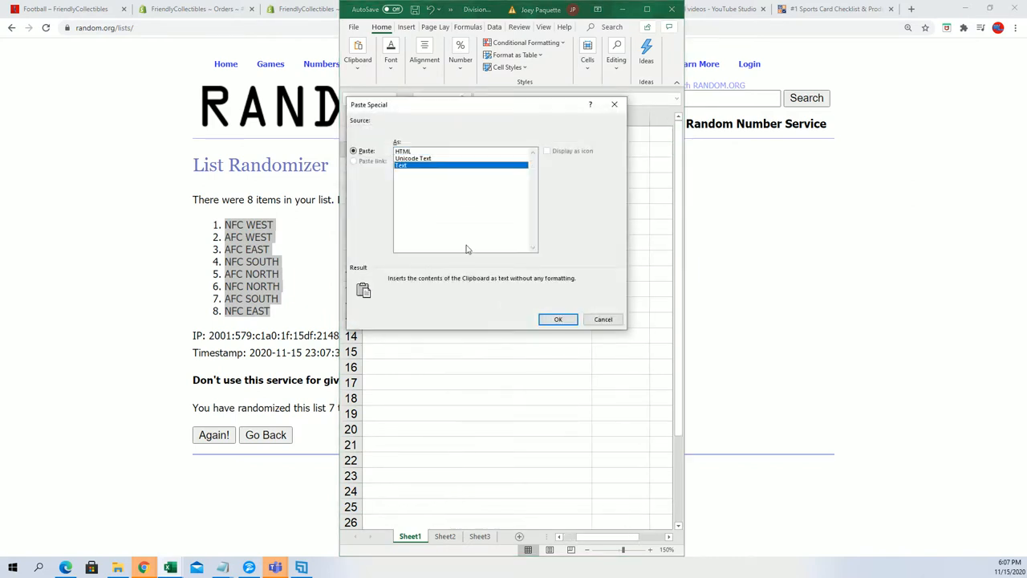
{"action": "left_click", "coordinate": [559, 319]}
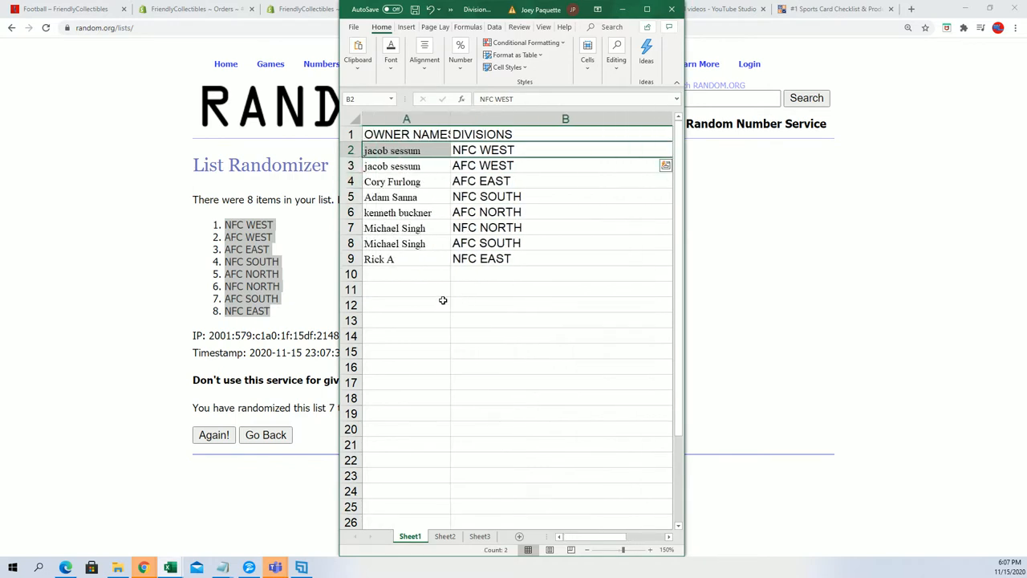
{"action": "left_click", "coordinate": [405, 165]}
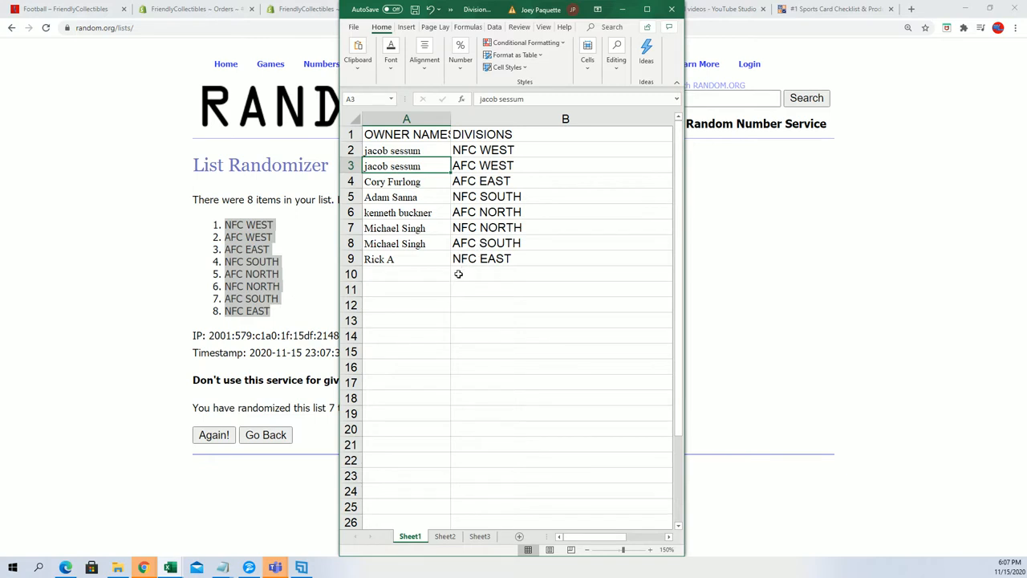
{"action": "mouse_move", "coordinate": [466, 283]}
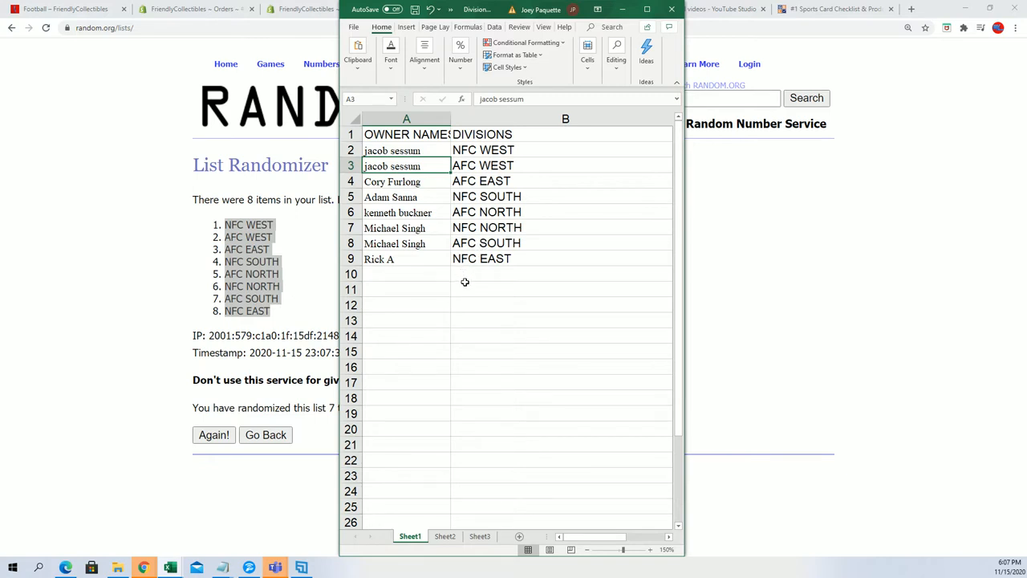
Narrow column A and check the pasted NFC NORTH and AFC EAST cells.
{"action": "left_click", "coordinate": [399, 212]}
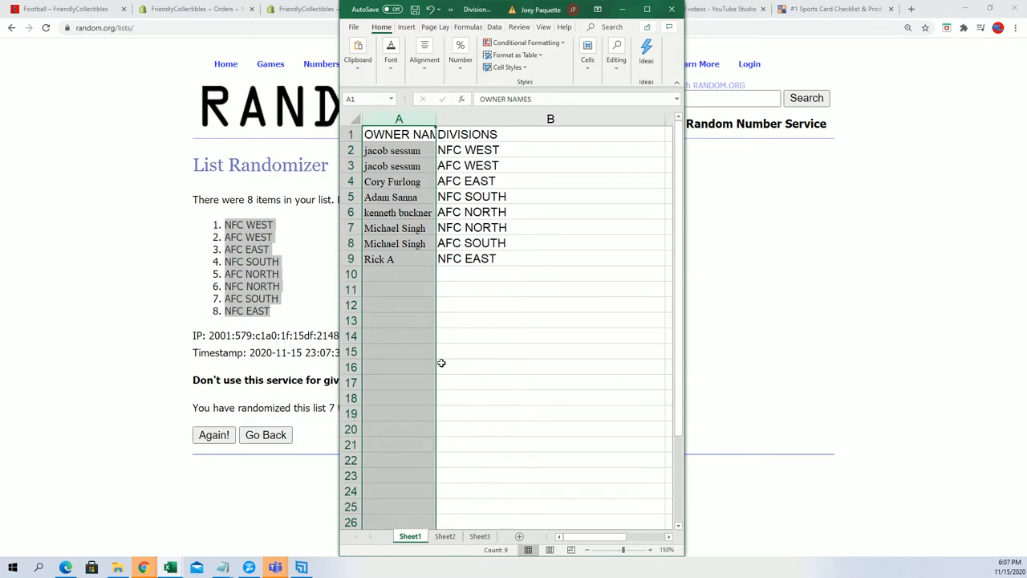
{"action": "mouse_move", "coordinate": [455, 258]}
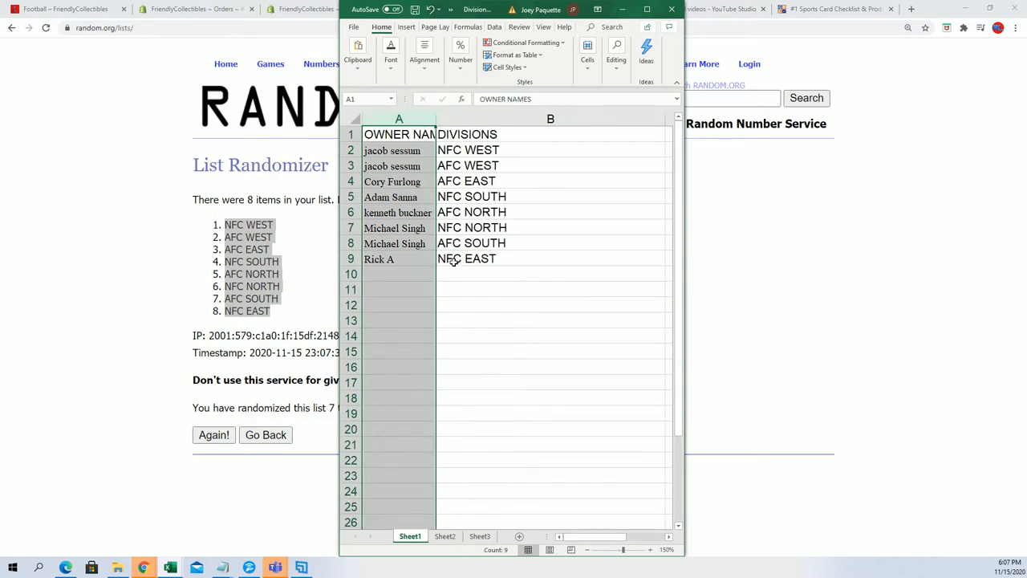
{"action": "left_click", "coordinate": [548, 228]}
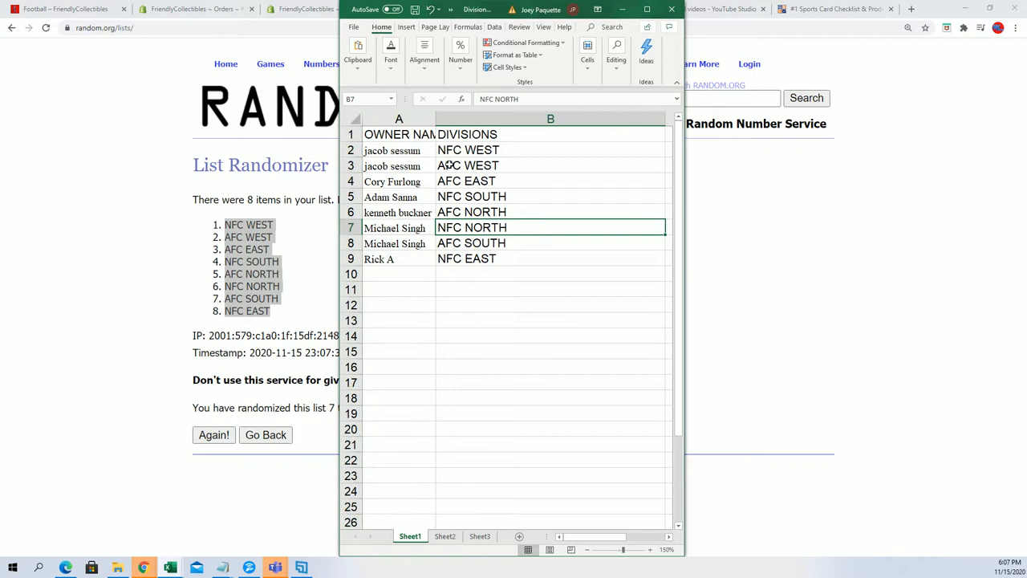
{"action": "left_click", "coordinate": [549, 180]}
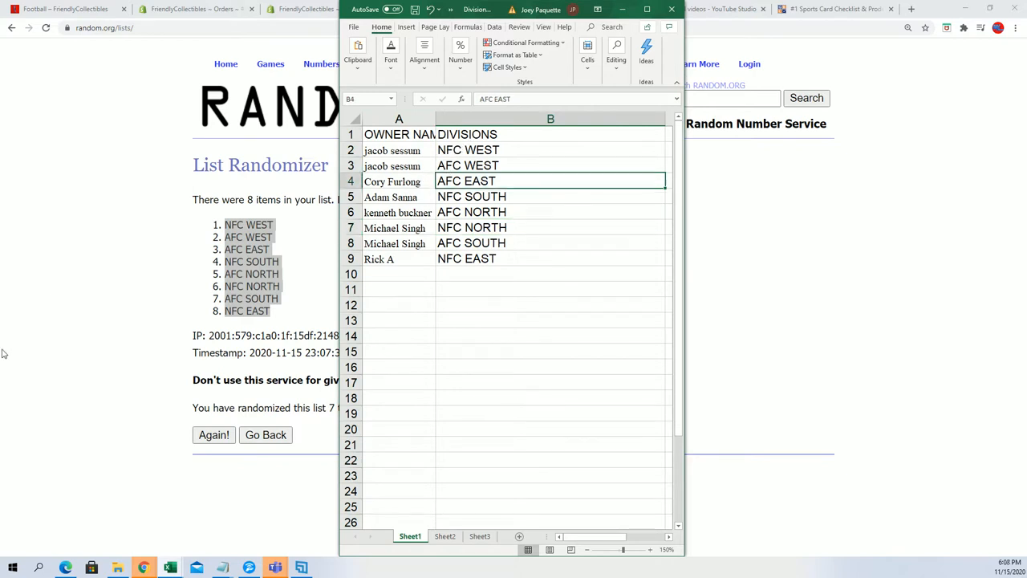